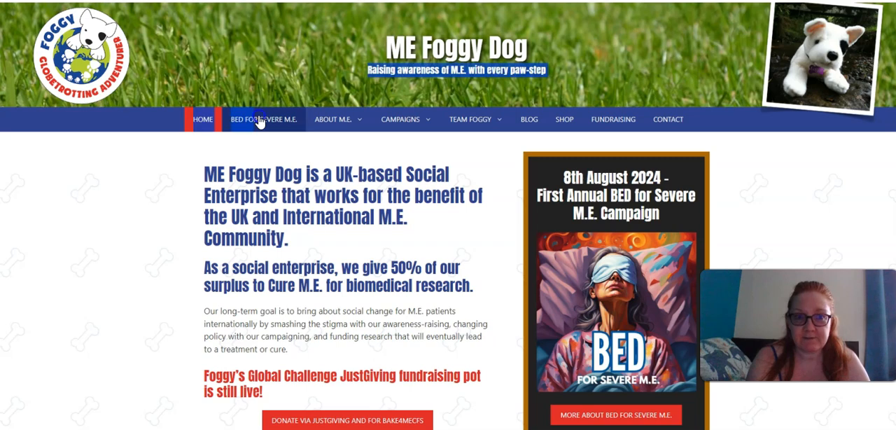
# Step: Open the BED for Severe M.E. page and scroll through its campaign sections
pyautogui.click(263, 119)
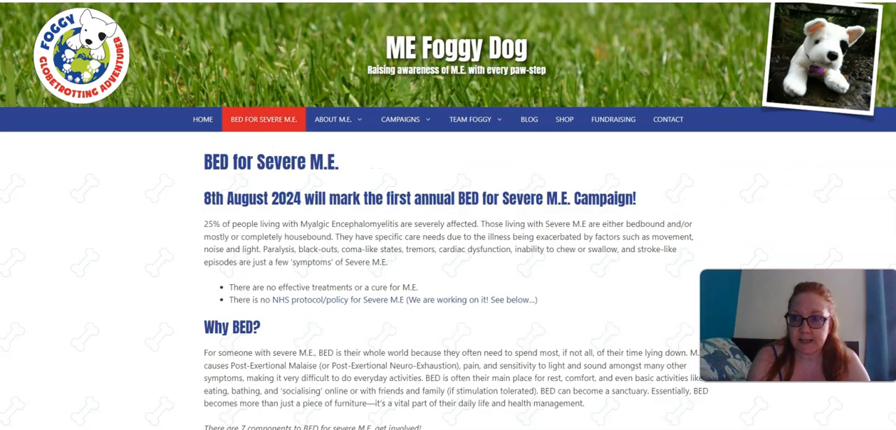
pyautogui.scroll(-3)
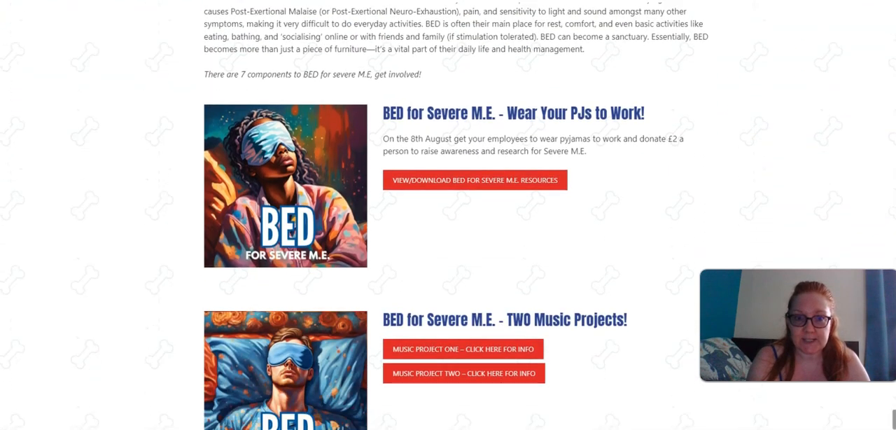
pyautogui.scroll(-3)
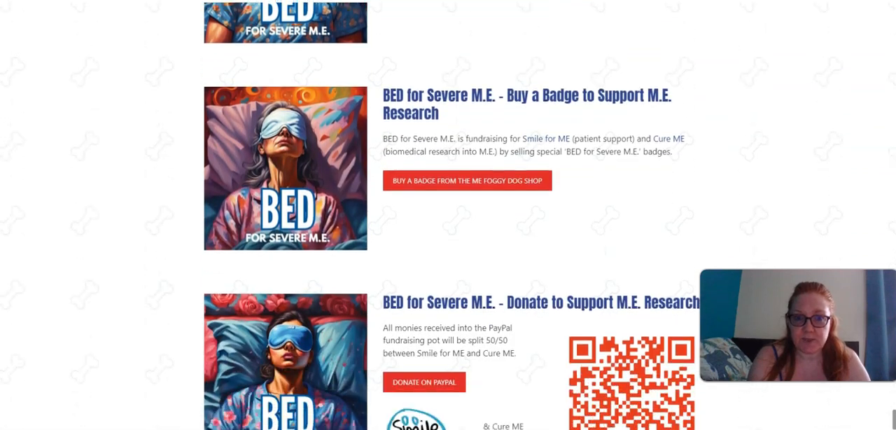
pyautogui.scroll(-3)
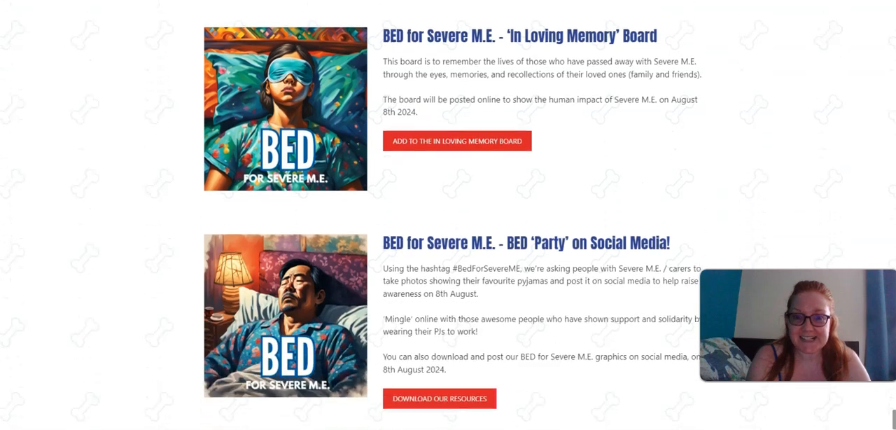
pyautogui.scroll(-3)
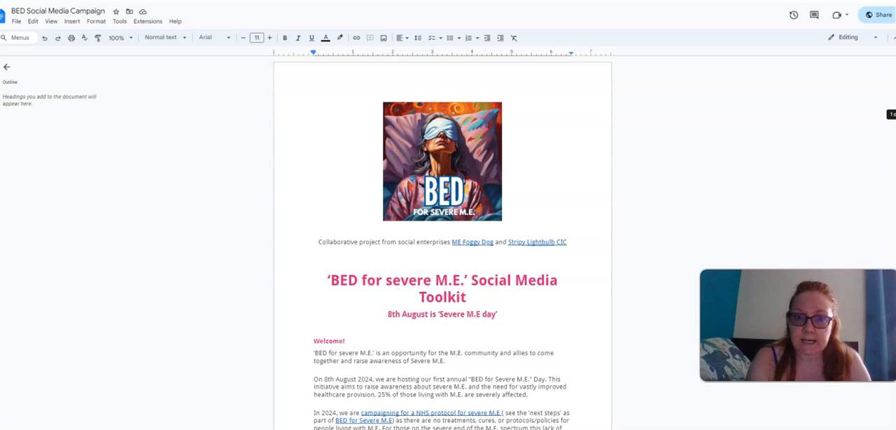
# Step: Scroll the toolkit past the Welcome and Why BED? sections to 'Share the campaign far and wide'
pyautogui.scroll(-3)
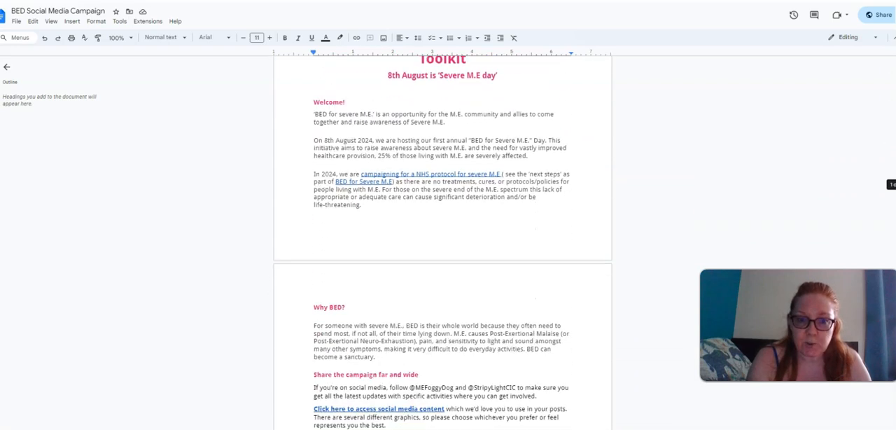
pyautogui.scroll(-3)
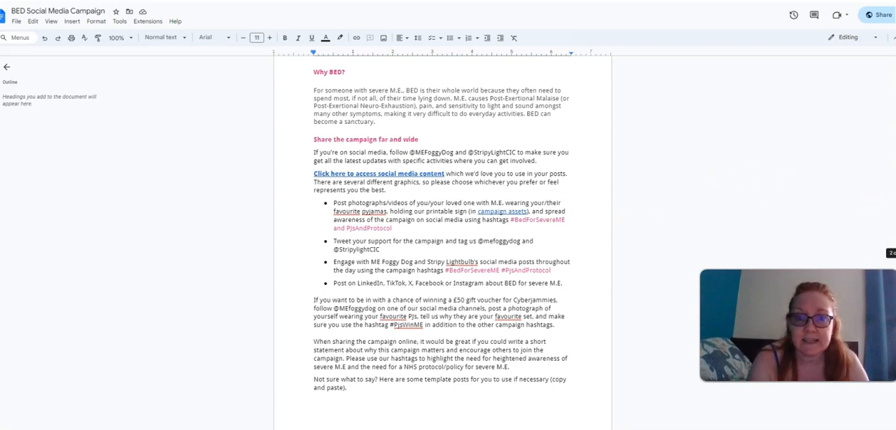
pyautogui.scroll(-3)
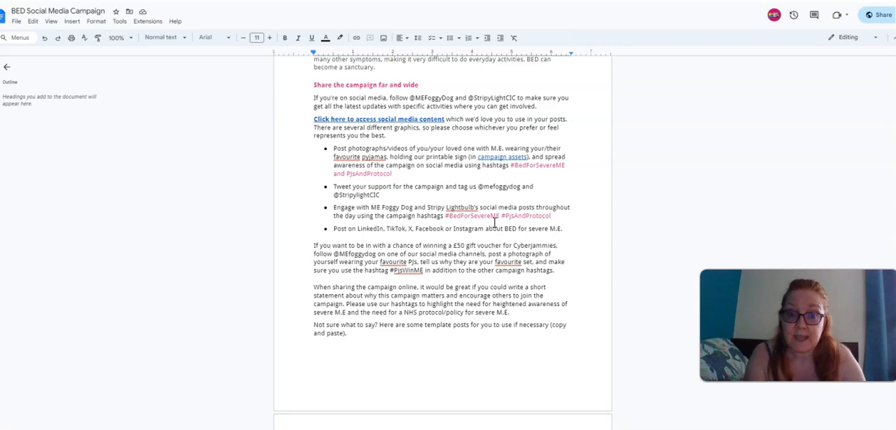
pyautogui.moveTo(871, 225)
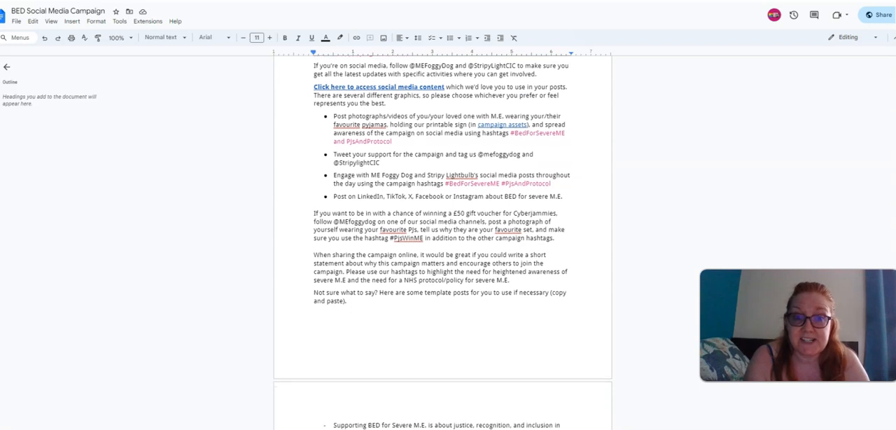
# Step: Scroll the toolkit through the template social media posts
pyautogui.scroll(-3)
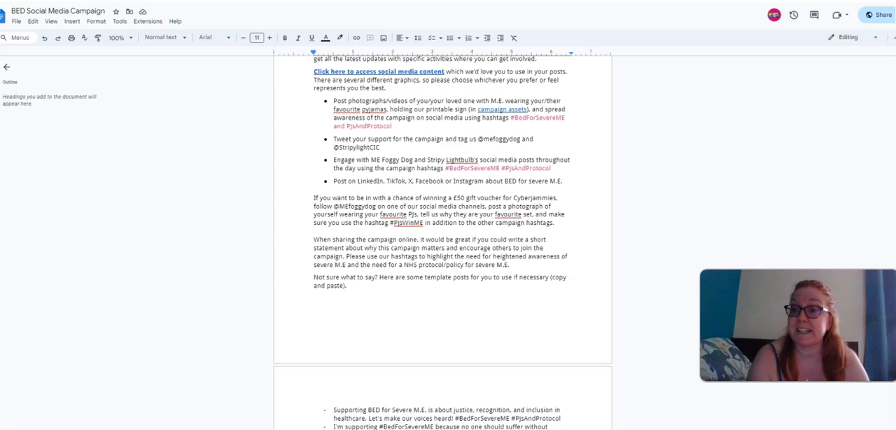
pyautogui.scroll(-3)
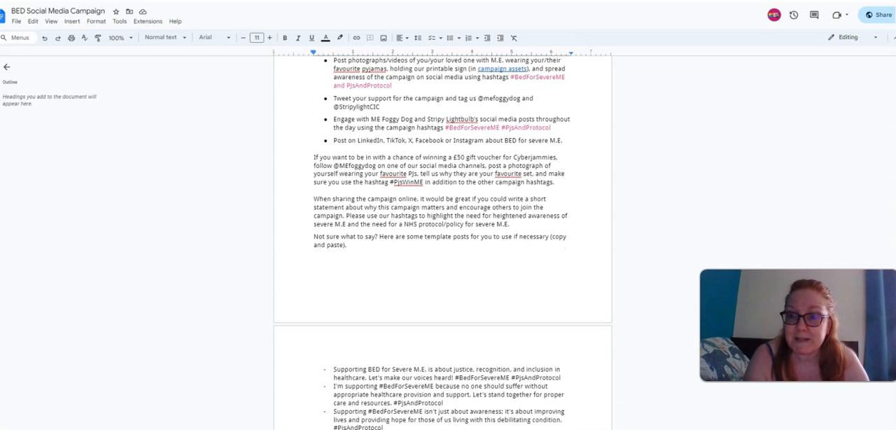
pyautogui.scroll(-3)
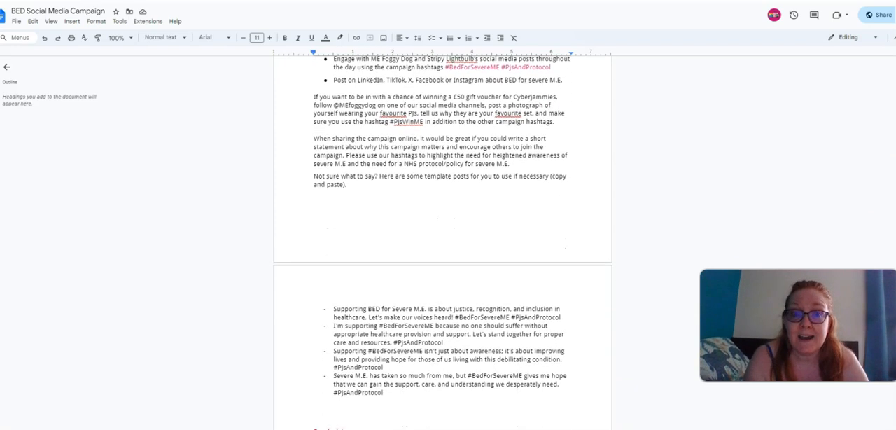
pyautogui.scroll(-3)
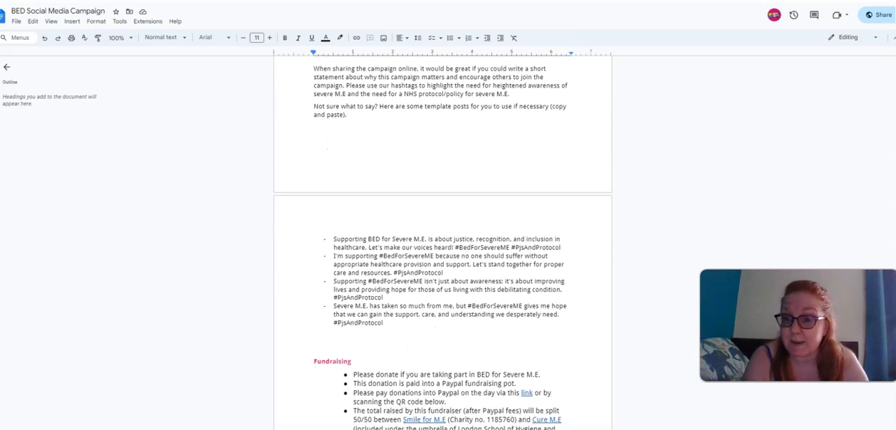
pyautogui.scroll(-3)
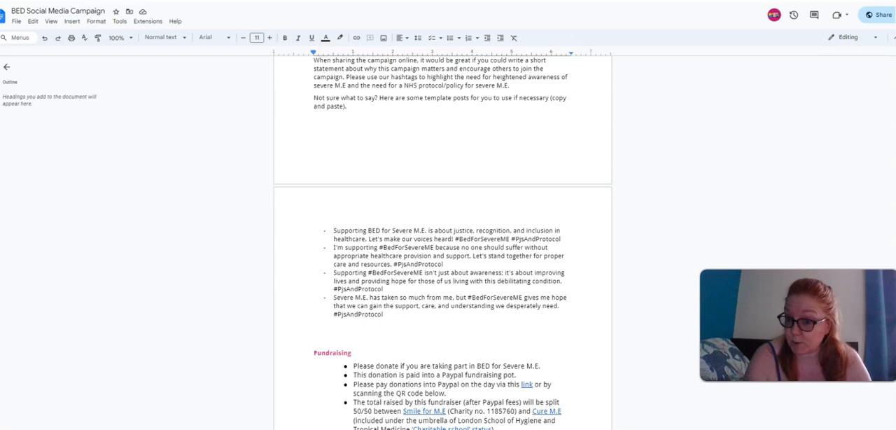
# Step: Scroll through Fundraising and contact details to the closing thank-you heading
pyautogui.scroll(-3)
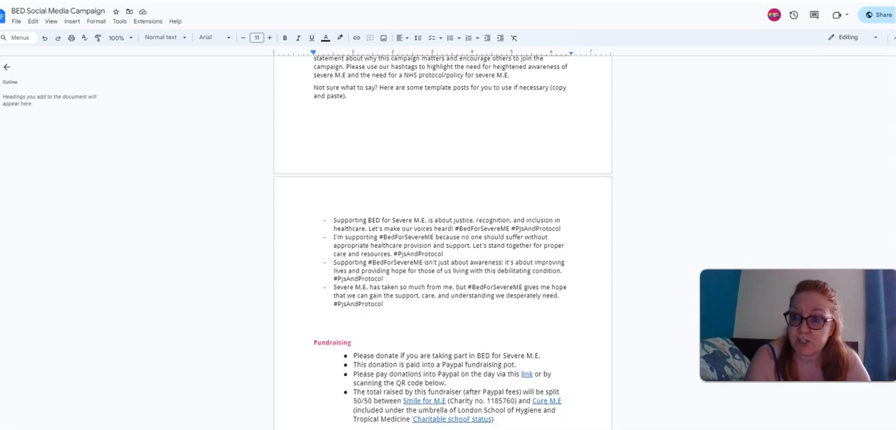
pyautogui.scroll(-3)
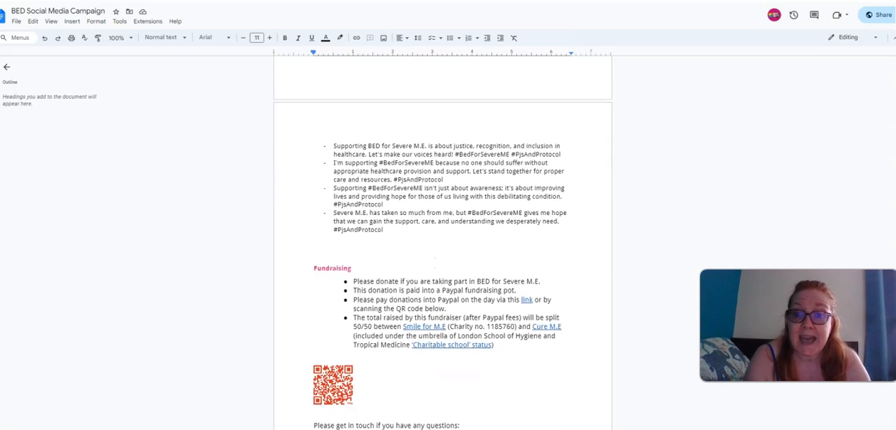
pyautogui.scroll(-3)
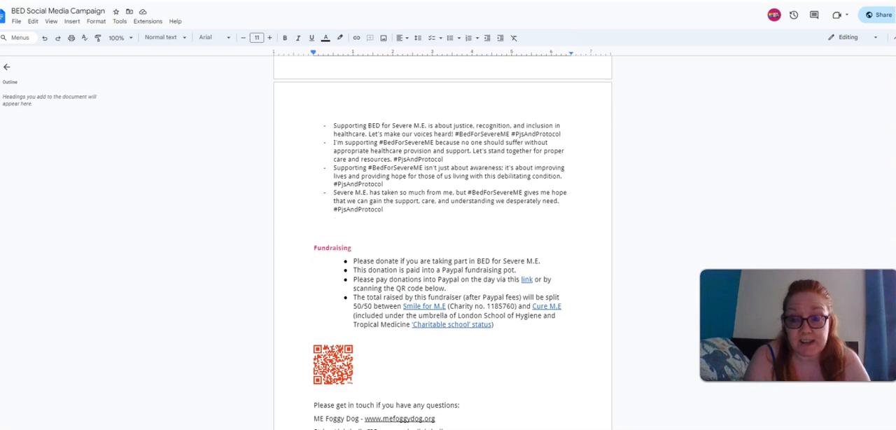
pyautogui.scroll(-3)
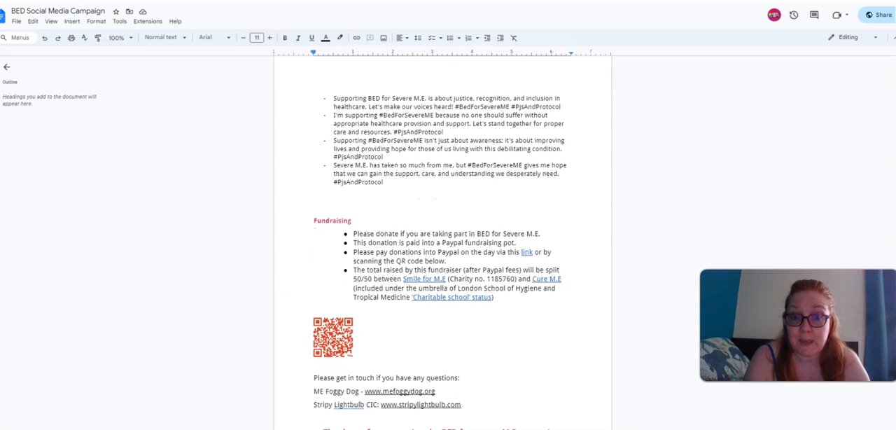
pyautogui.scroll(-3)
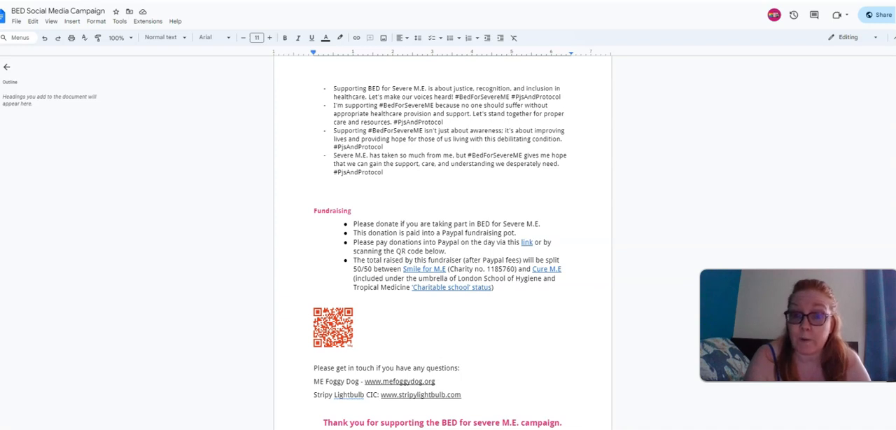
pyautogui.moveTo(656, 278)
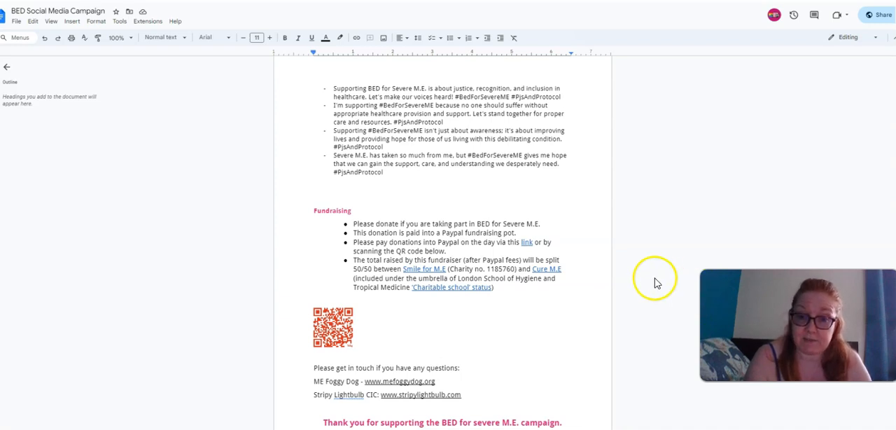